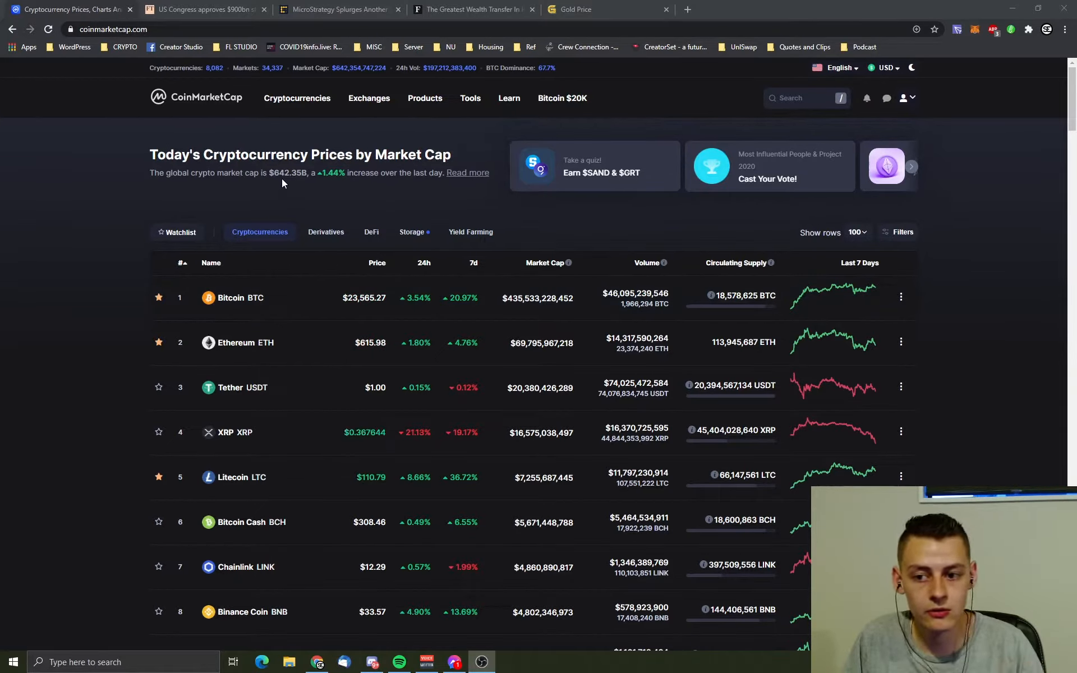
mouse_move(326, 233)
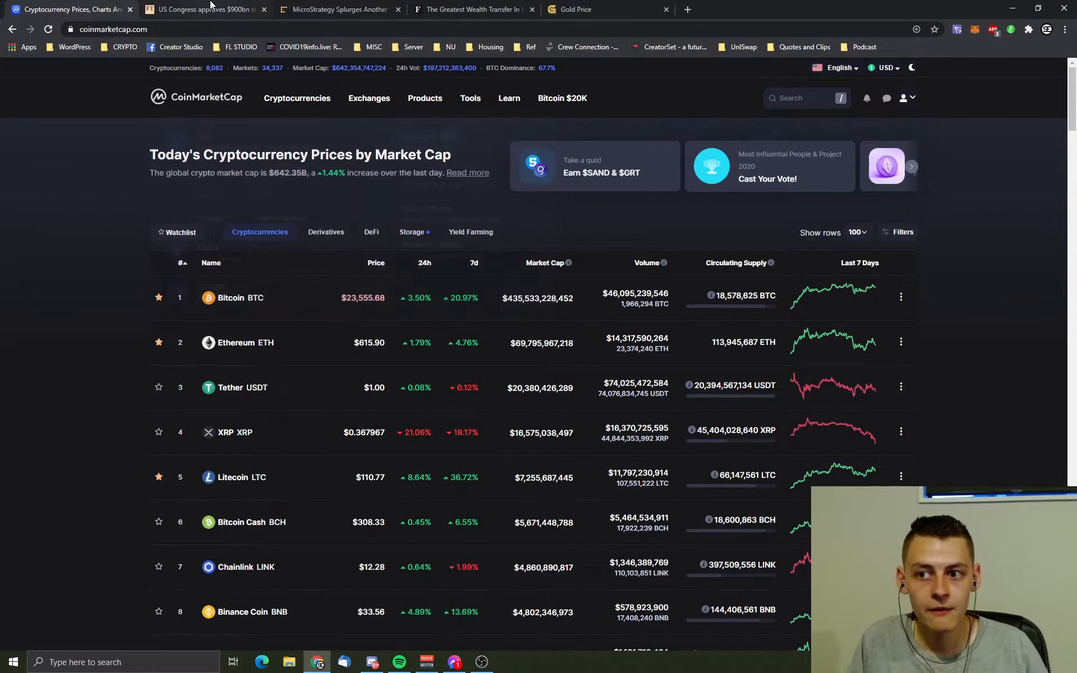
Step: Switch to the Financial Times tab with the 'US Congress approves $900bn stimulus package' article
left_click(201, 9)
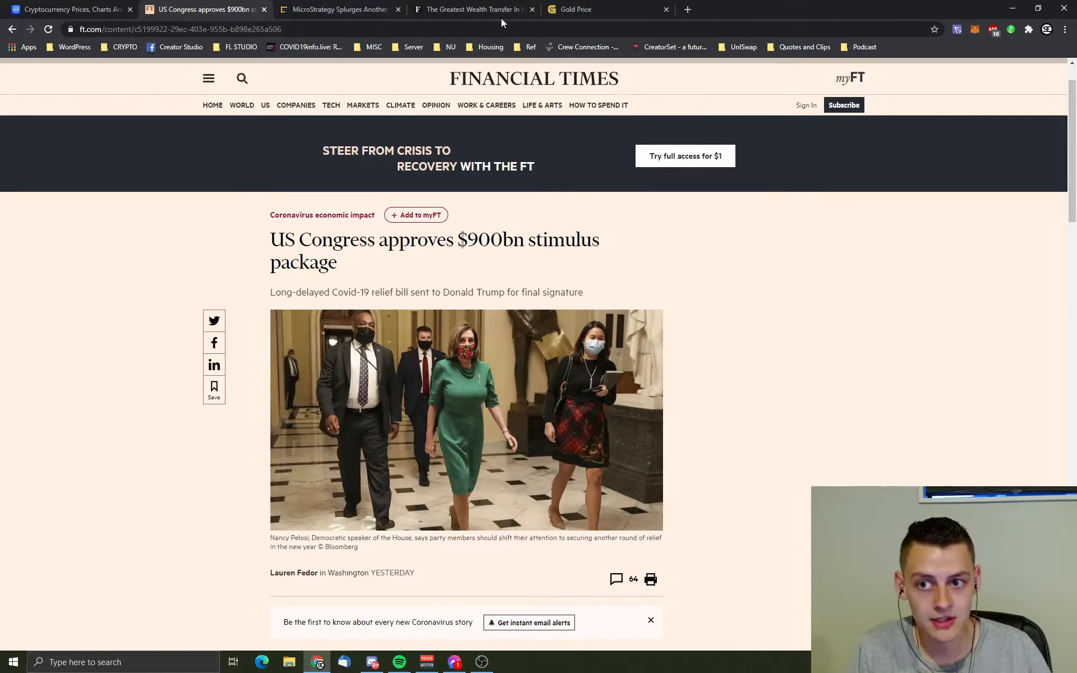
Step: Switch to the CoinDesk MicroStrategy $650M bitcoin article and read through its key bullet points
left_click(337, 9)
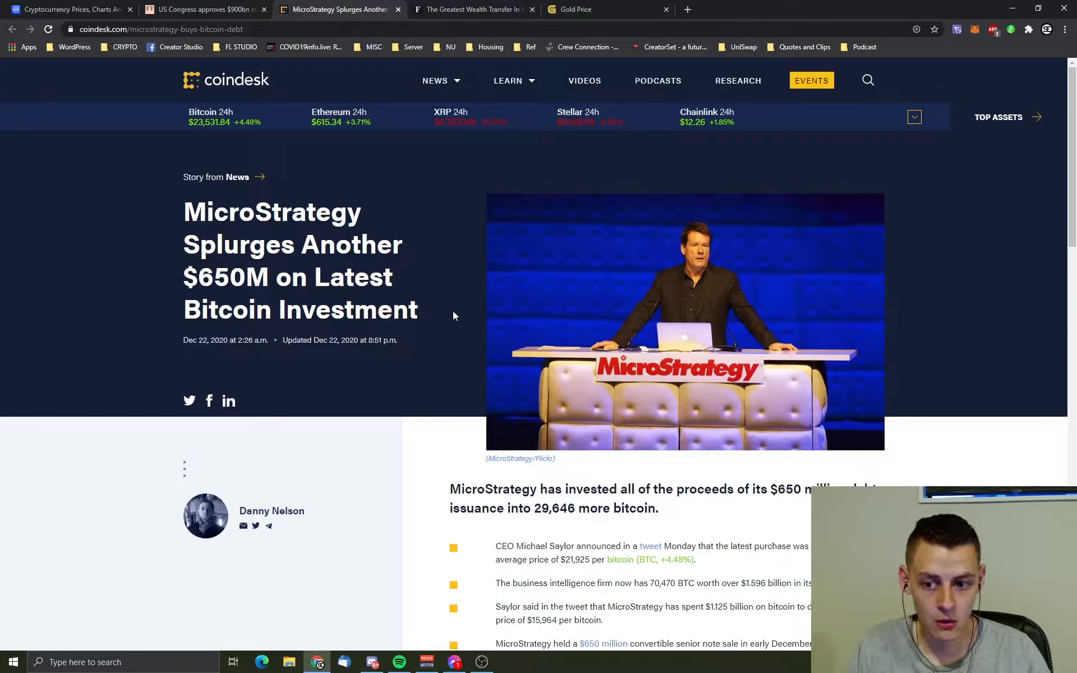
scroll("down", 3)
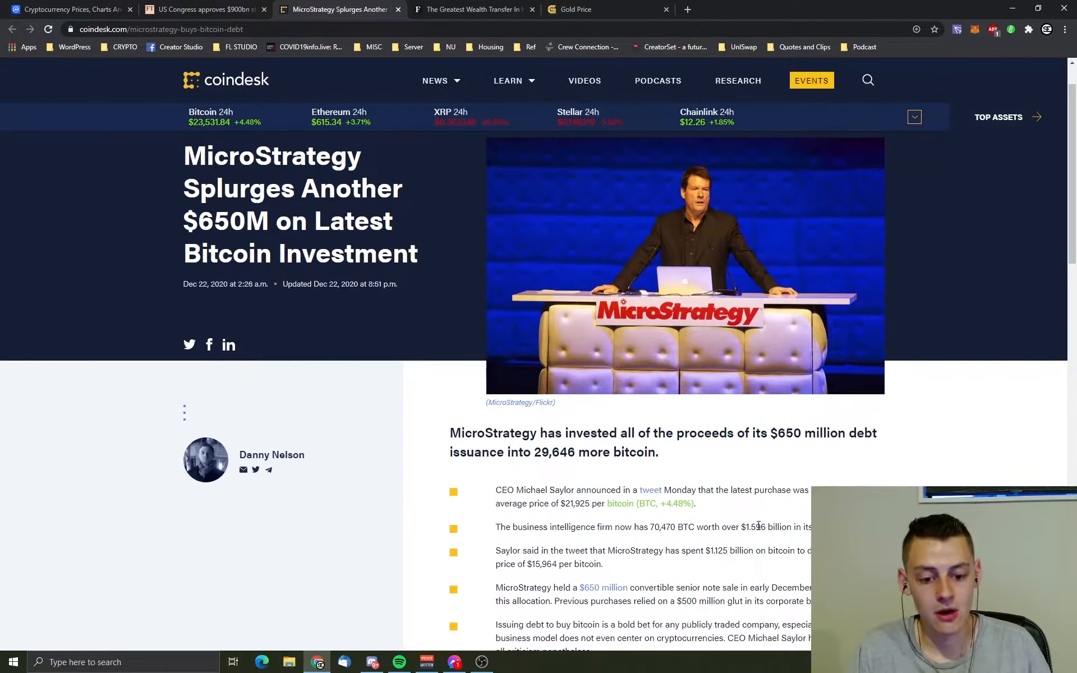
mouse_move(755, 541)
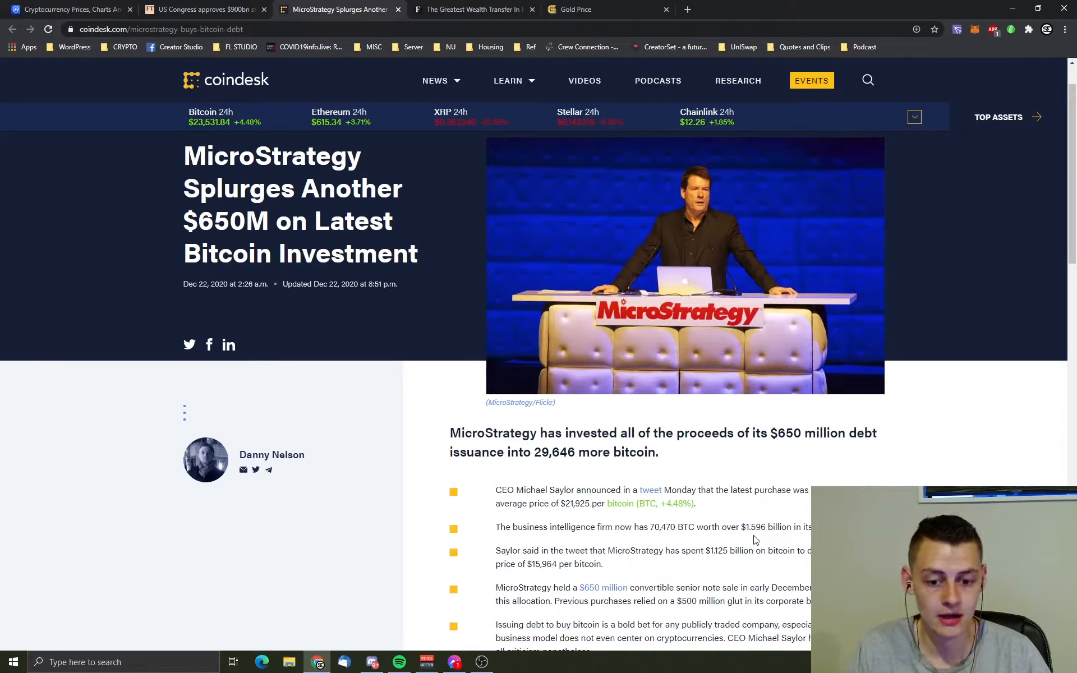
scroll("up", 3)
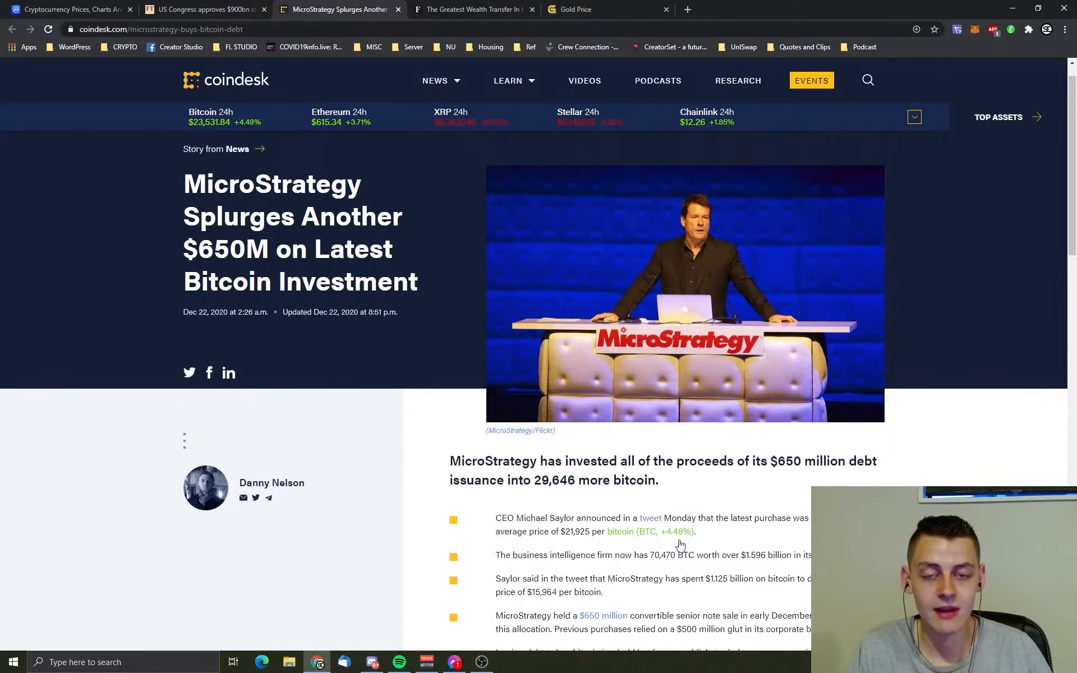
scroll("down", 3)
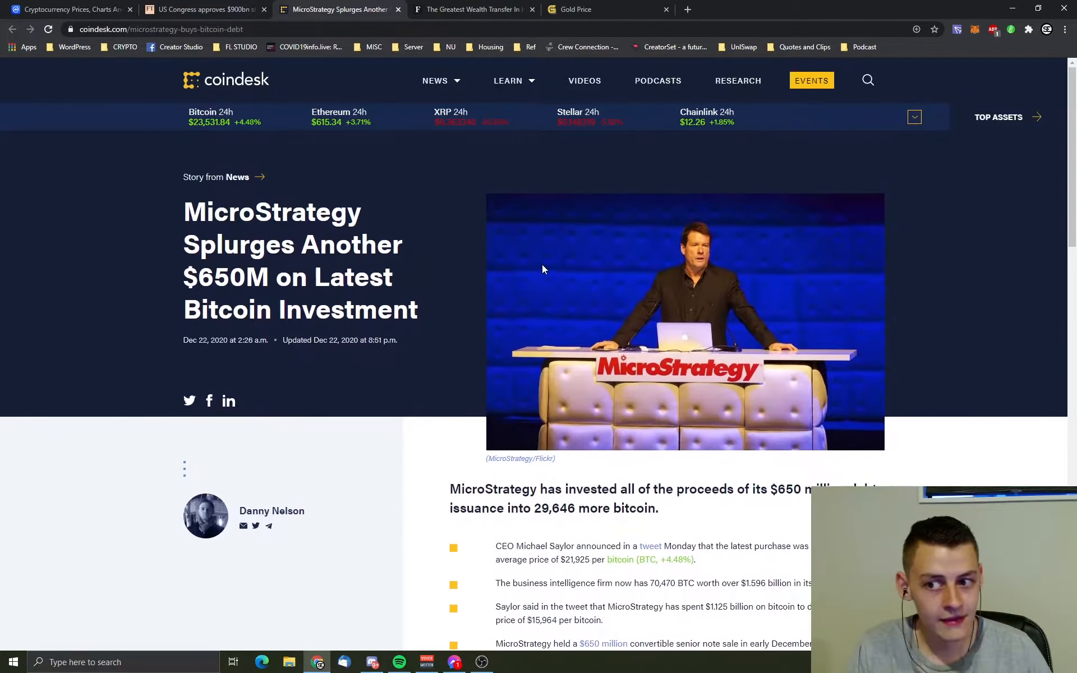
mouse_move(408, 153)
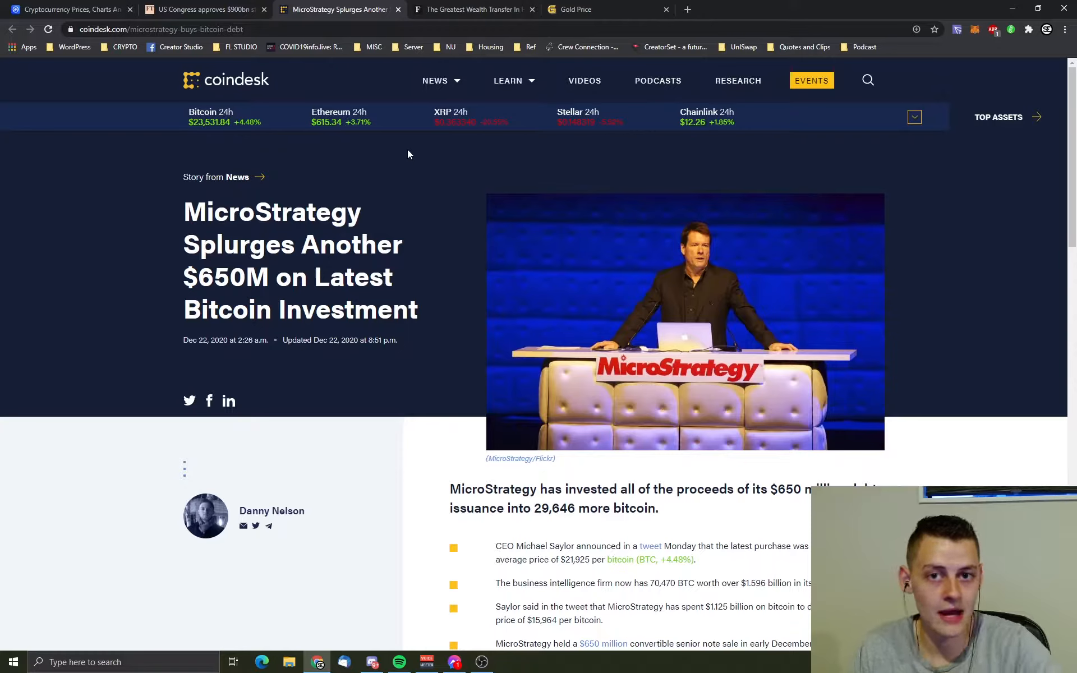
scroll("down", 3)
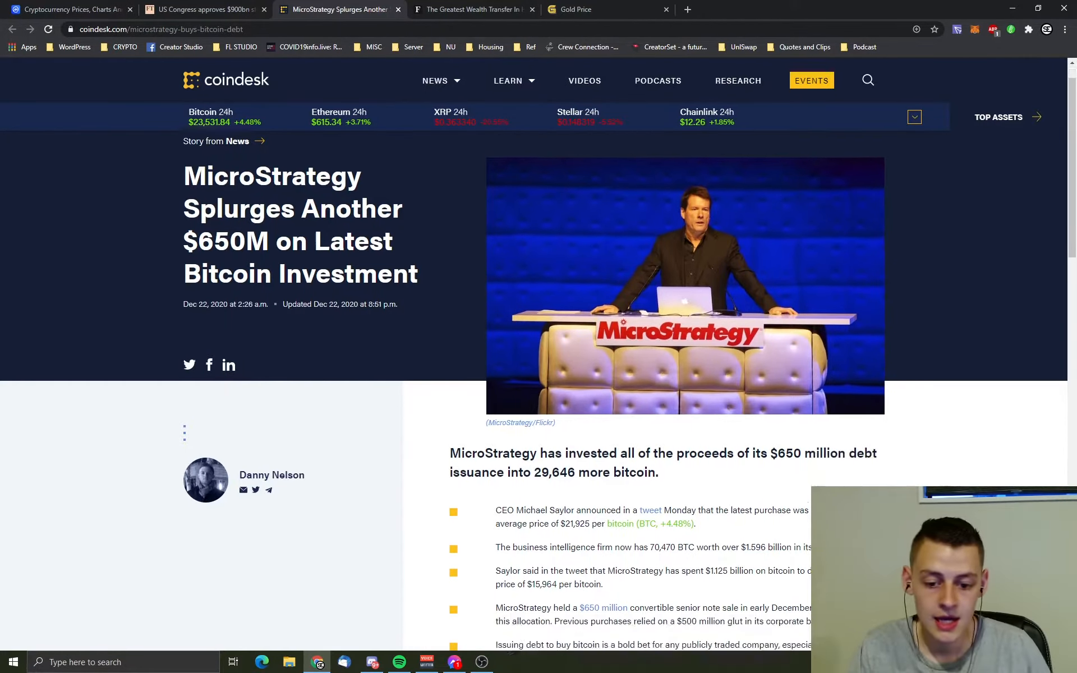
scroll("down", 3)
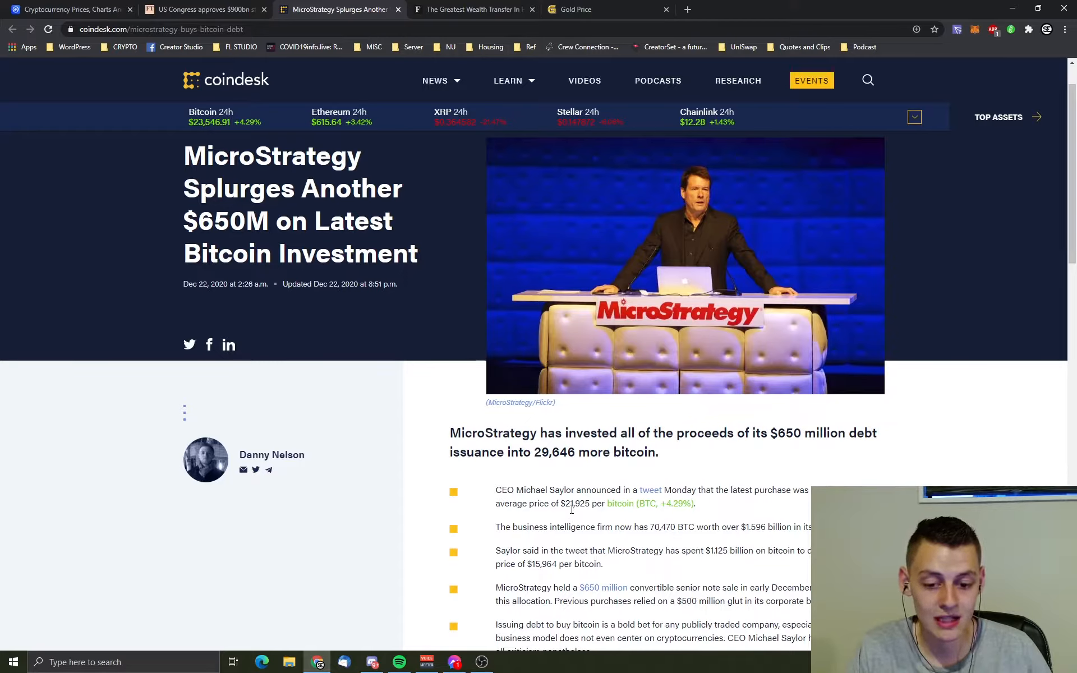
mouse_move(582, 517)
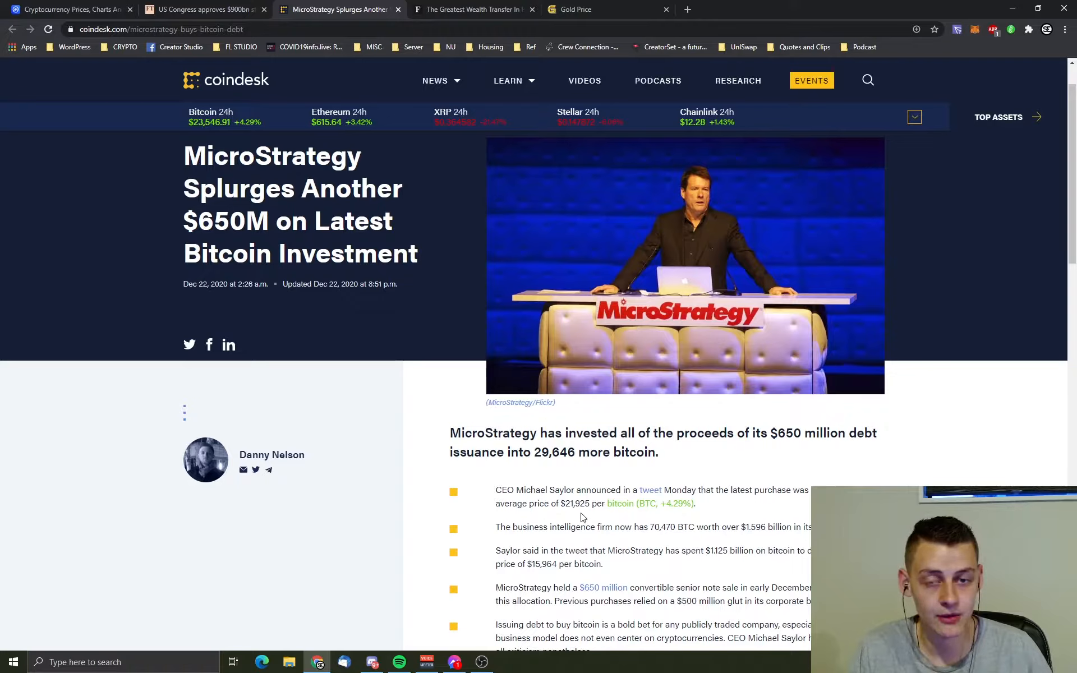
scroll("up", 3)
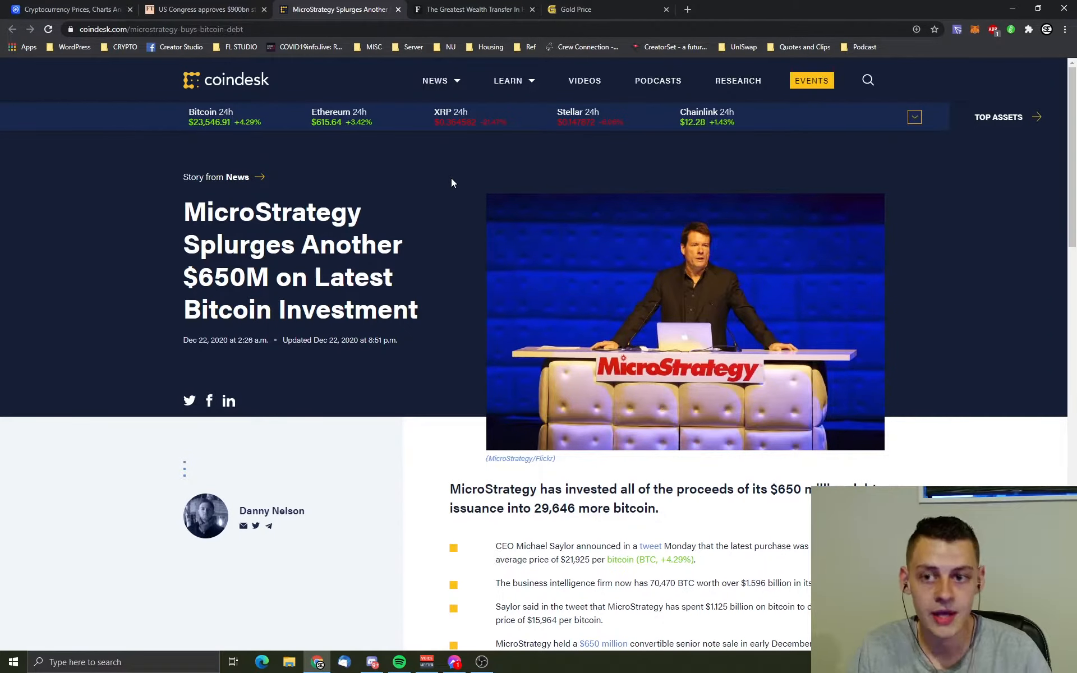
Step: Switch to the GoldPrice.org tab showing gold at $1,866.54 with the 10-year chart
left_click(598, 9)
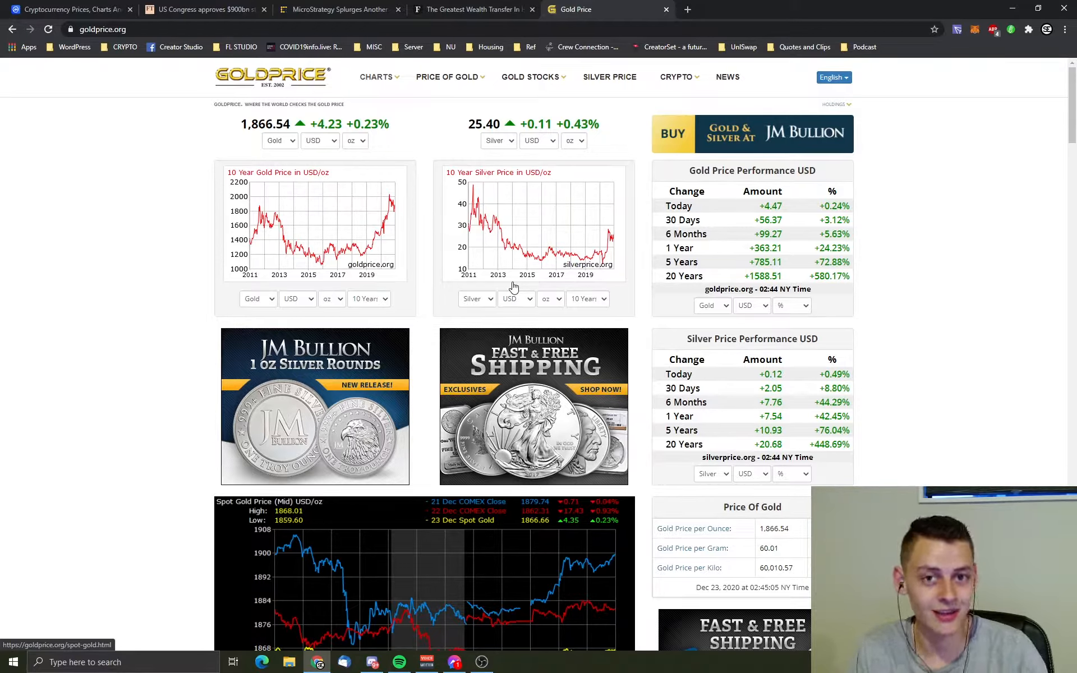
mouse_move(519, 311)
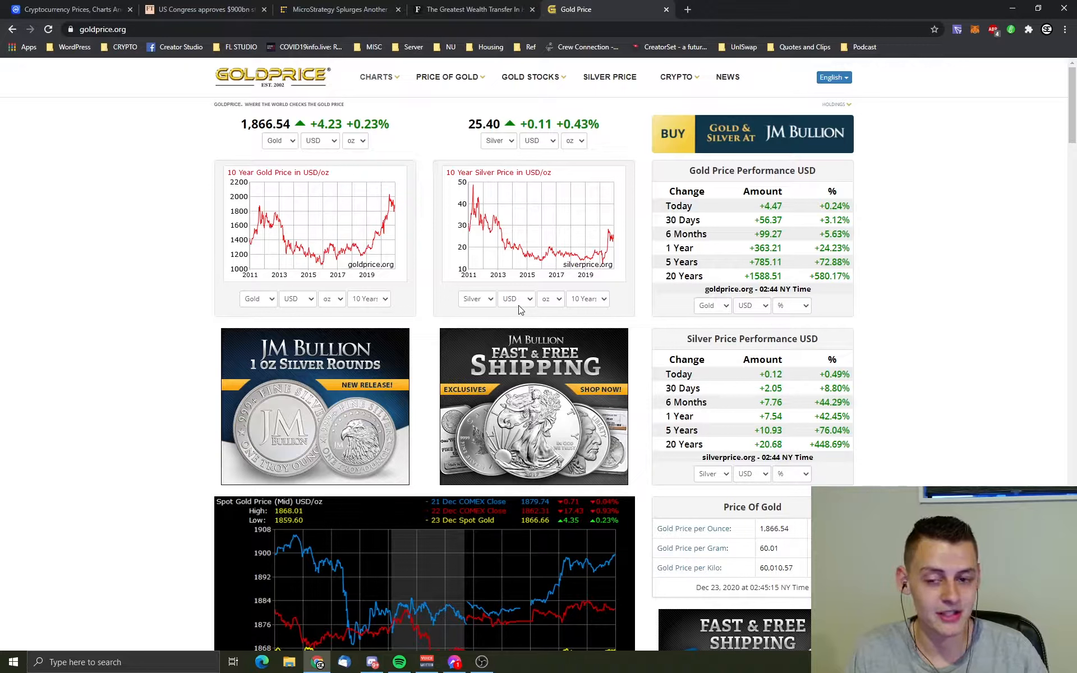
mouse_move(357, 253)
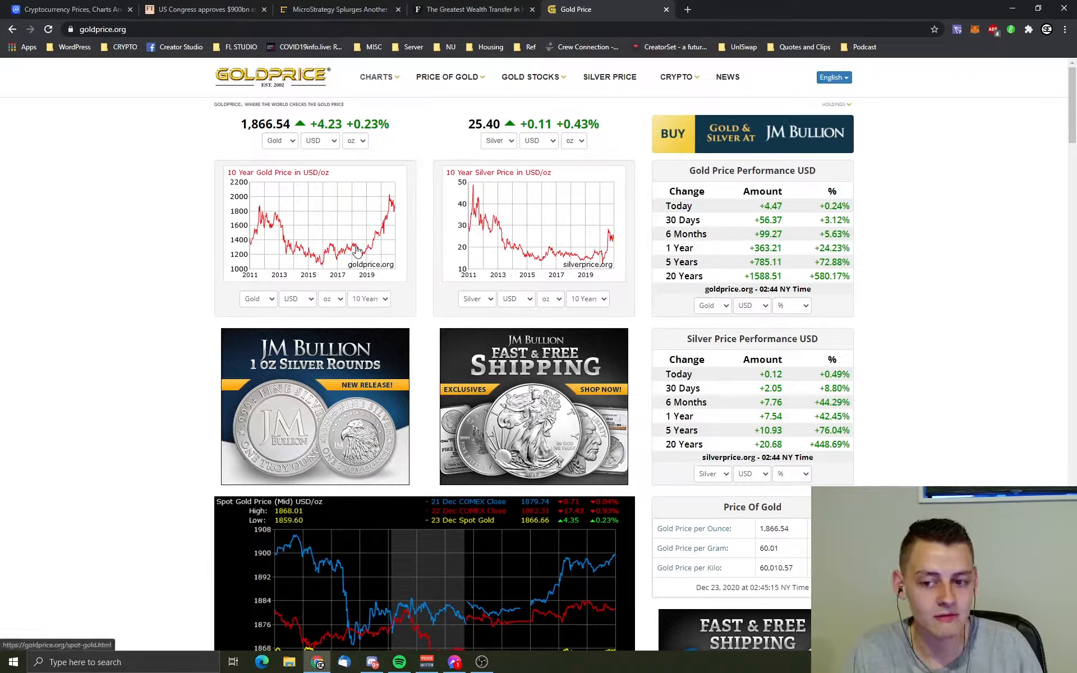
mouse_move(394, 210)
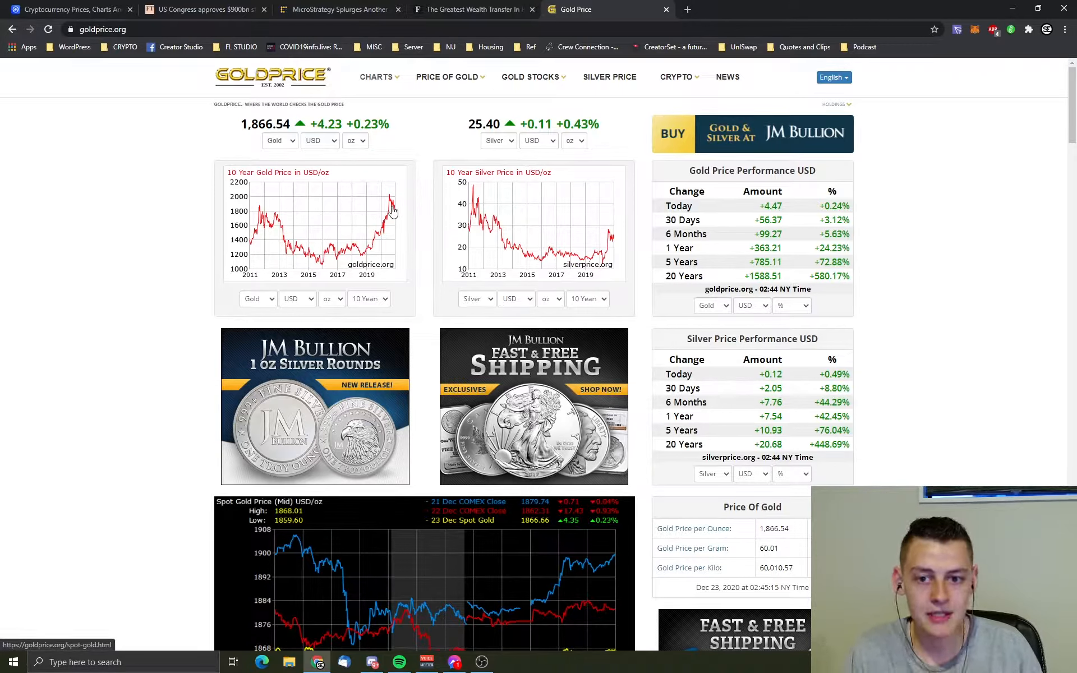
mouse_move(395, 255)
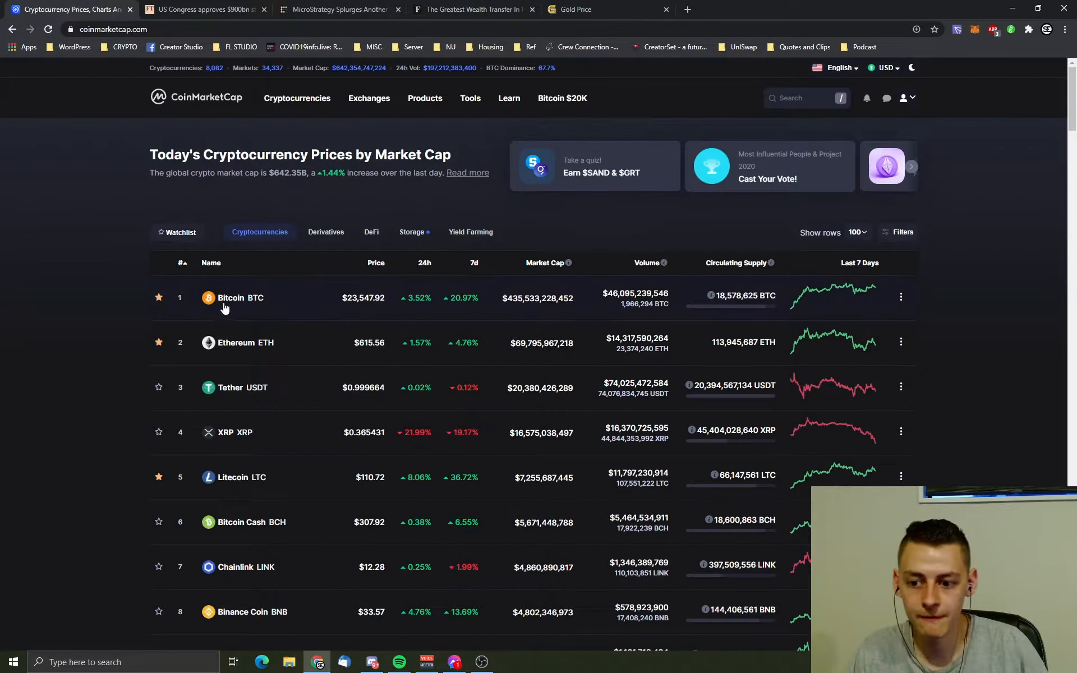
Step: View the detailed Bitcoin page on CoinMarketCap showing BTC at $23,556.54, up 3.56%
left_click(231, 297)
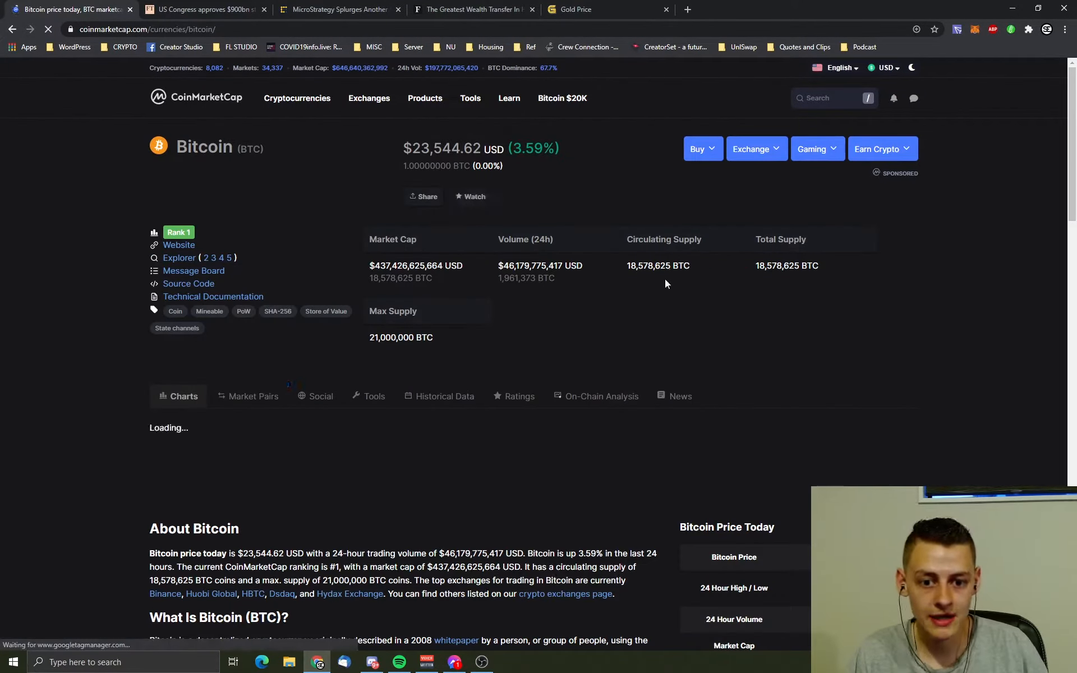
scroll("down", 3)
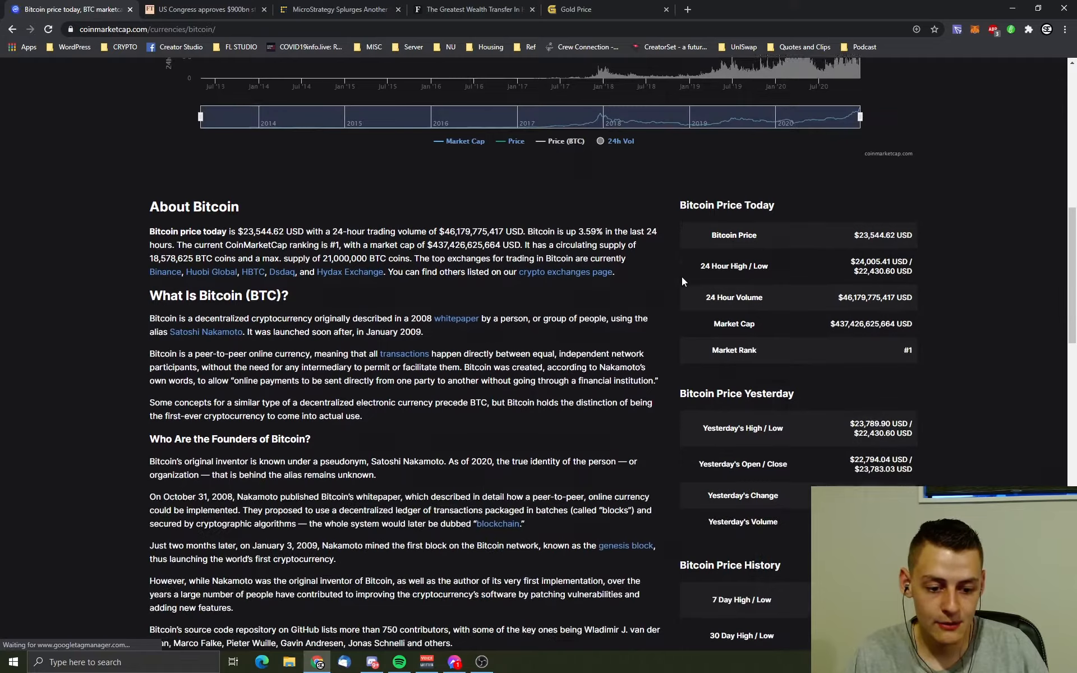
scroll("up", 3)
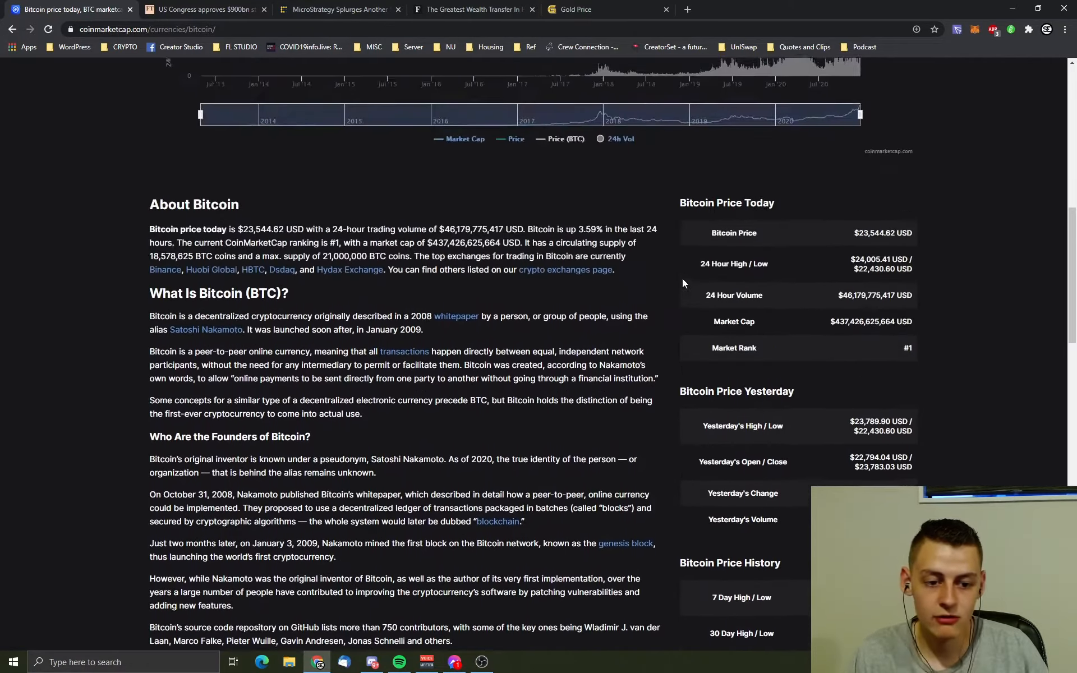
scroll("up", 3)
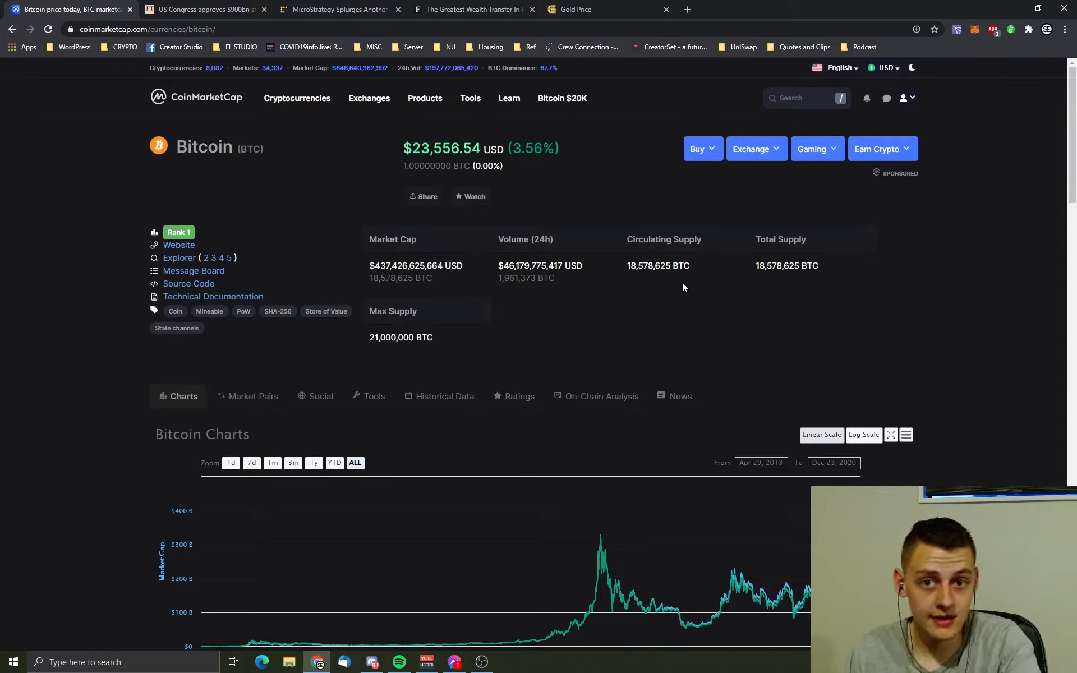
mouse_move(630, 276)
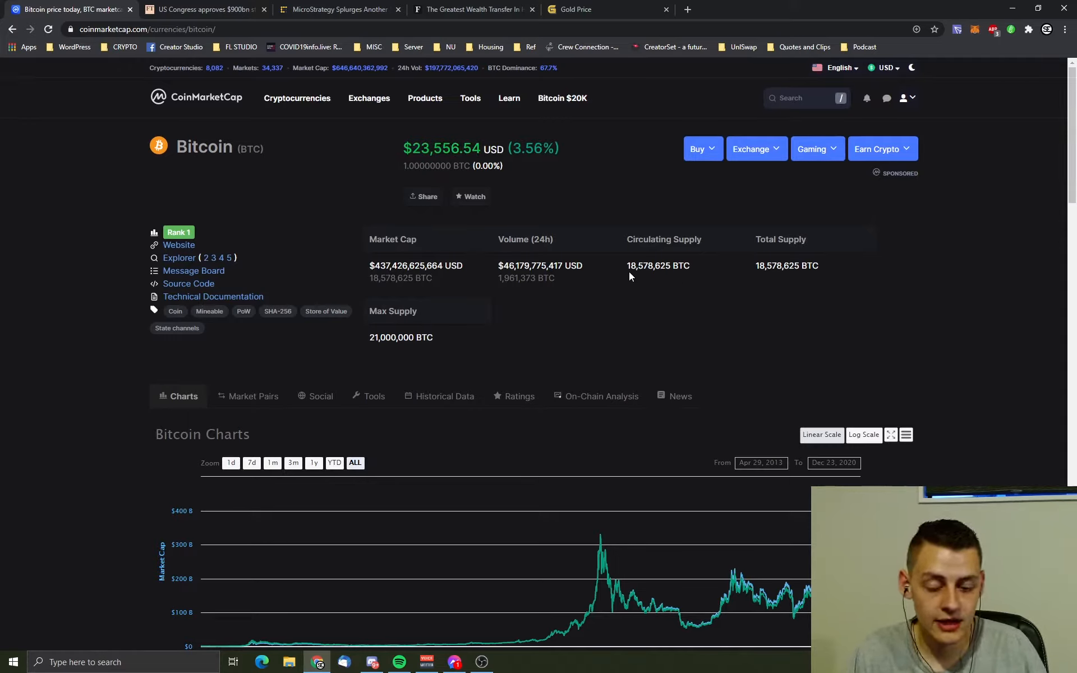
mouse_move(595, 274)
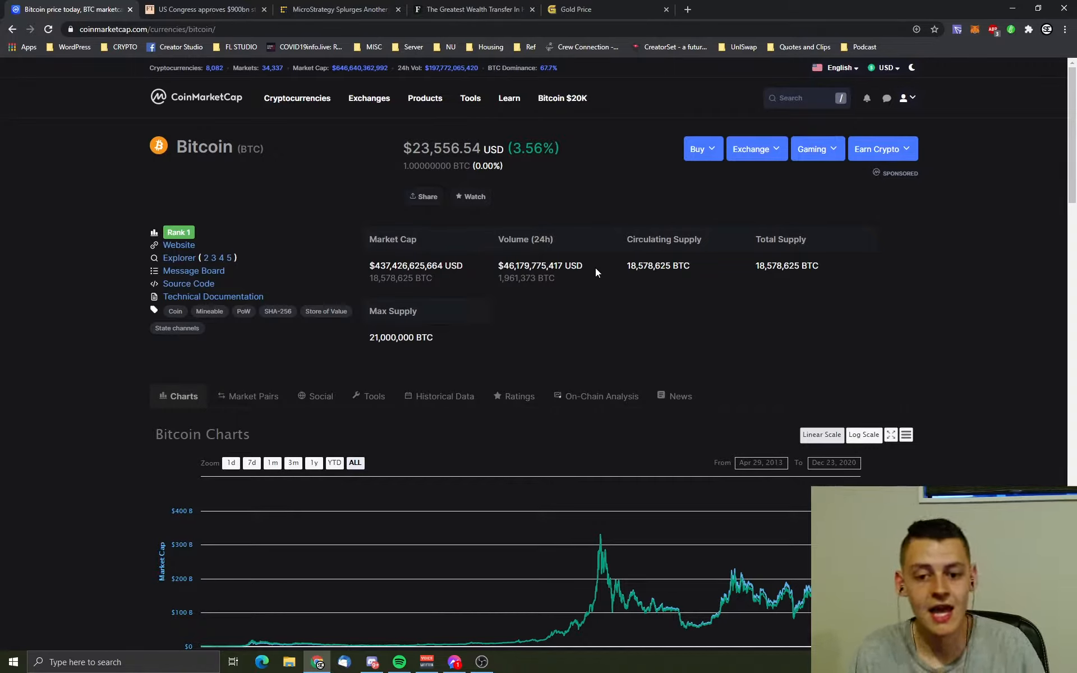
mouse_move(625, 279)
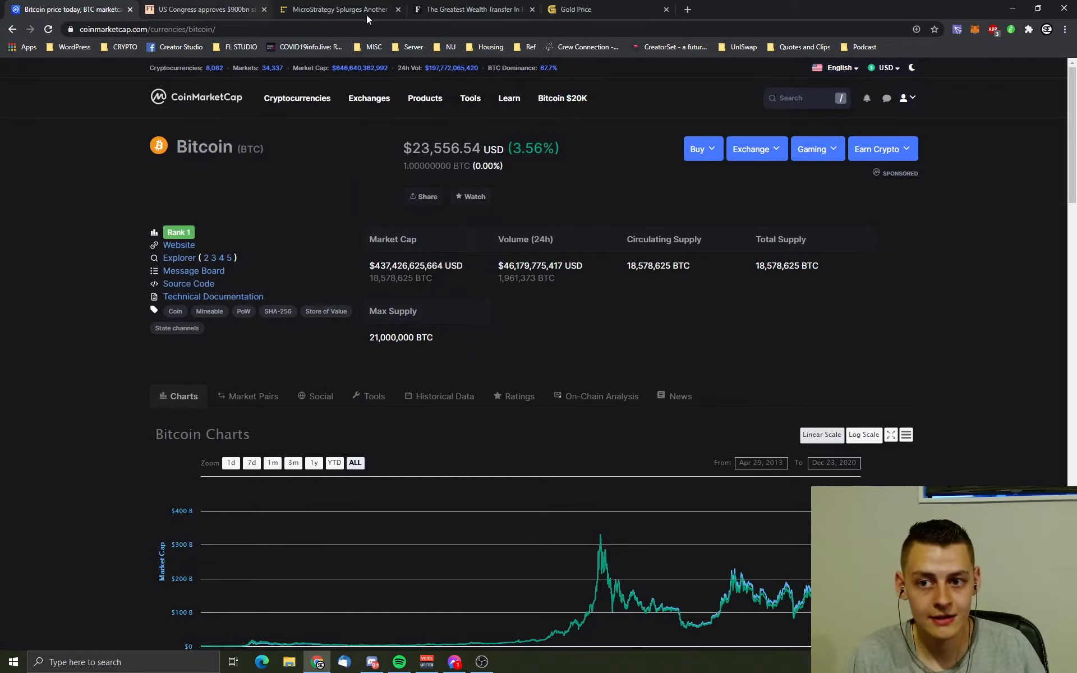
Step: Return to the Financial Times $900bn stimulus package article
left_click(205, 9)
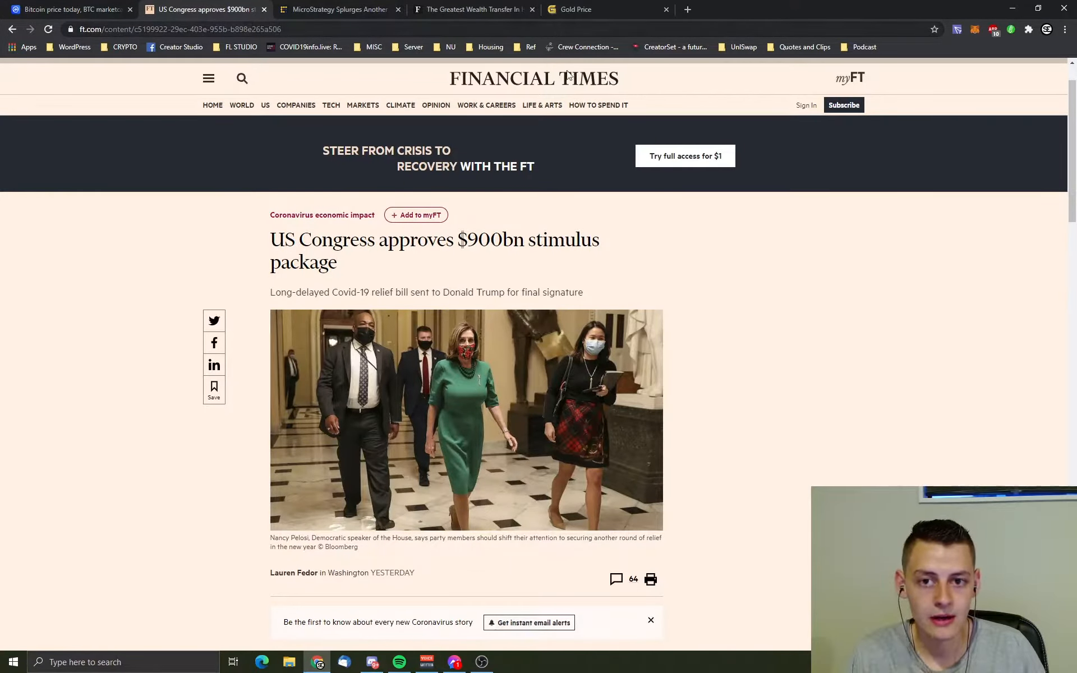
Step: Switch to the GoldPrice.org tab showing gold at $1,866.71 and silver at $25.41
left_click(580, 9)
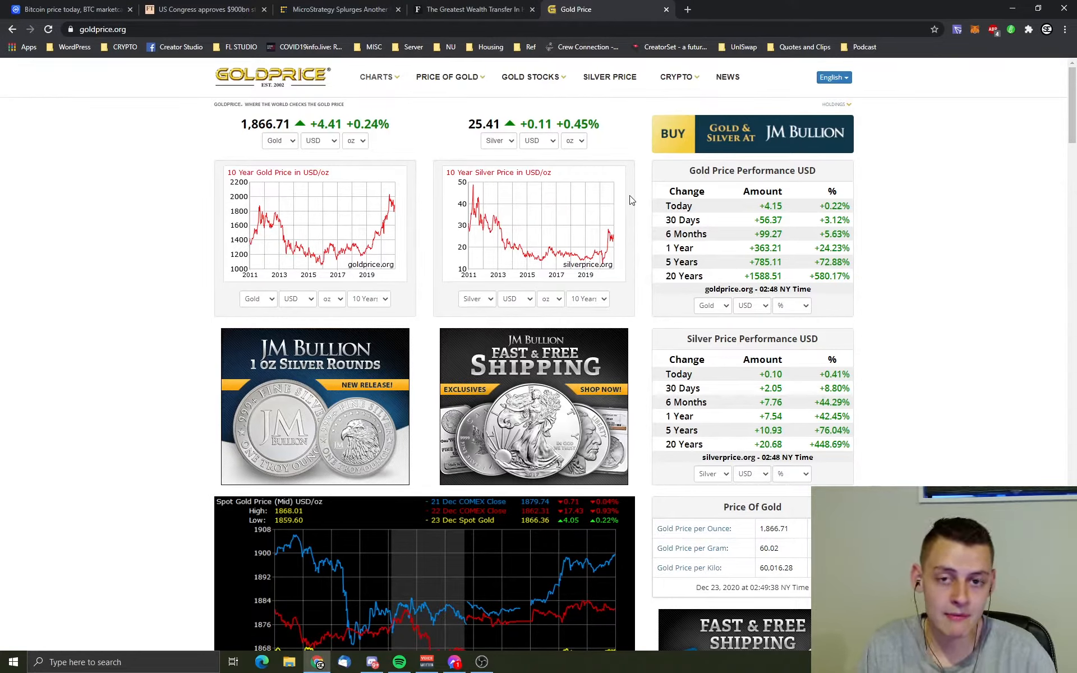
left_click(472, 9)
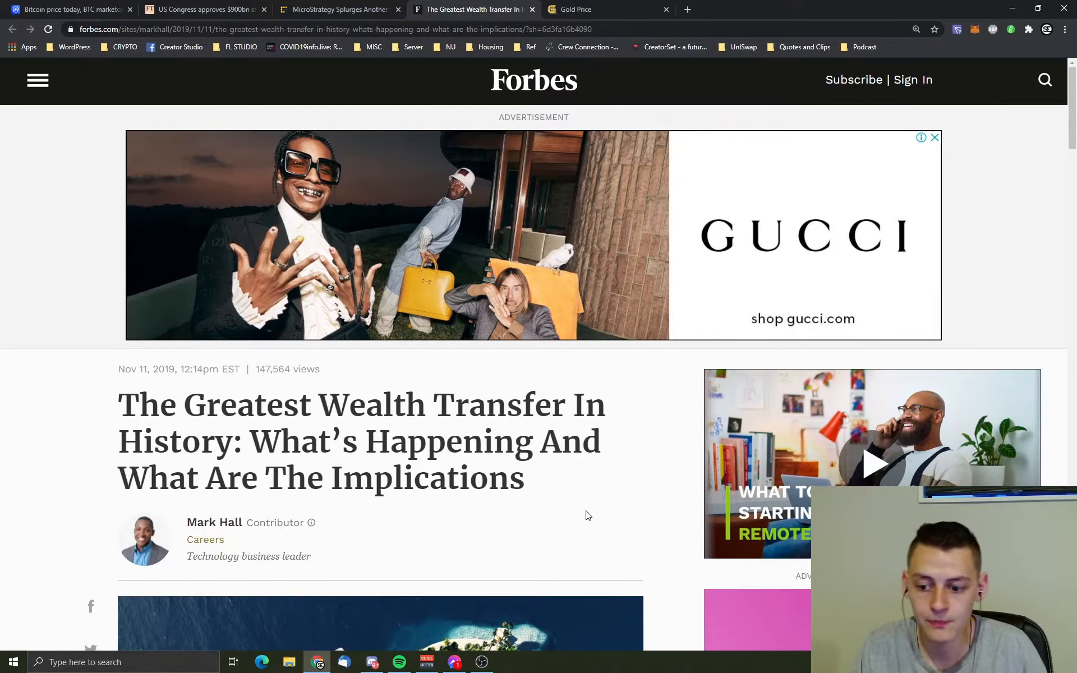
Step: Read the Forbes article intro on Baby Boomers passing down $30 trillion in wealth
scroll("down", 3)
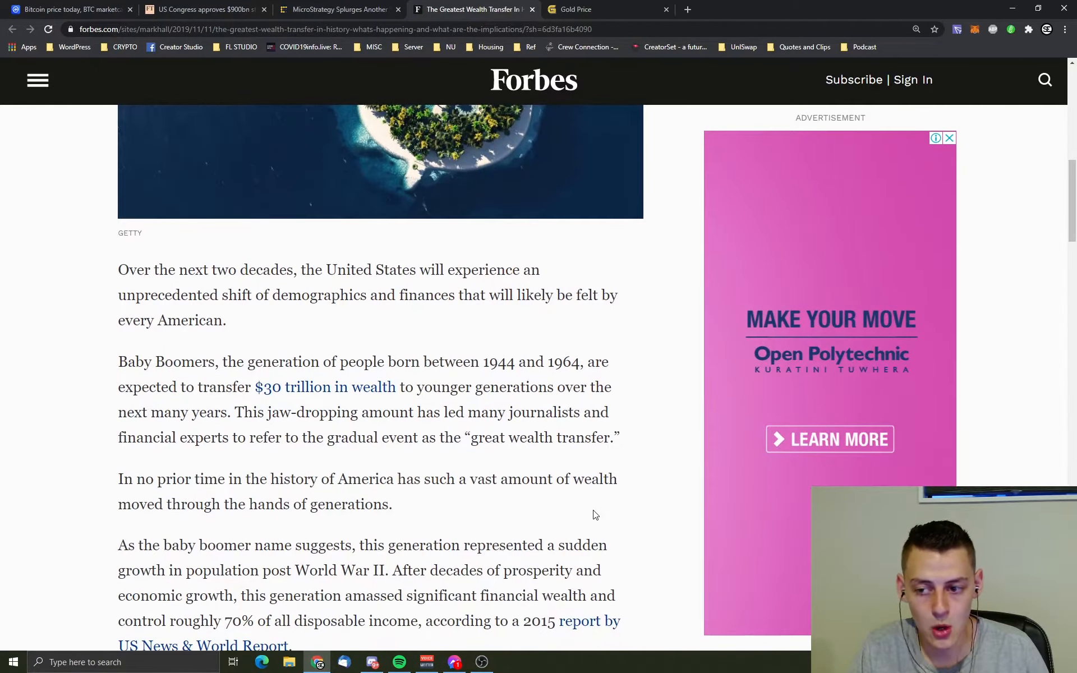
scroll("down", 3)
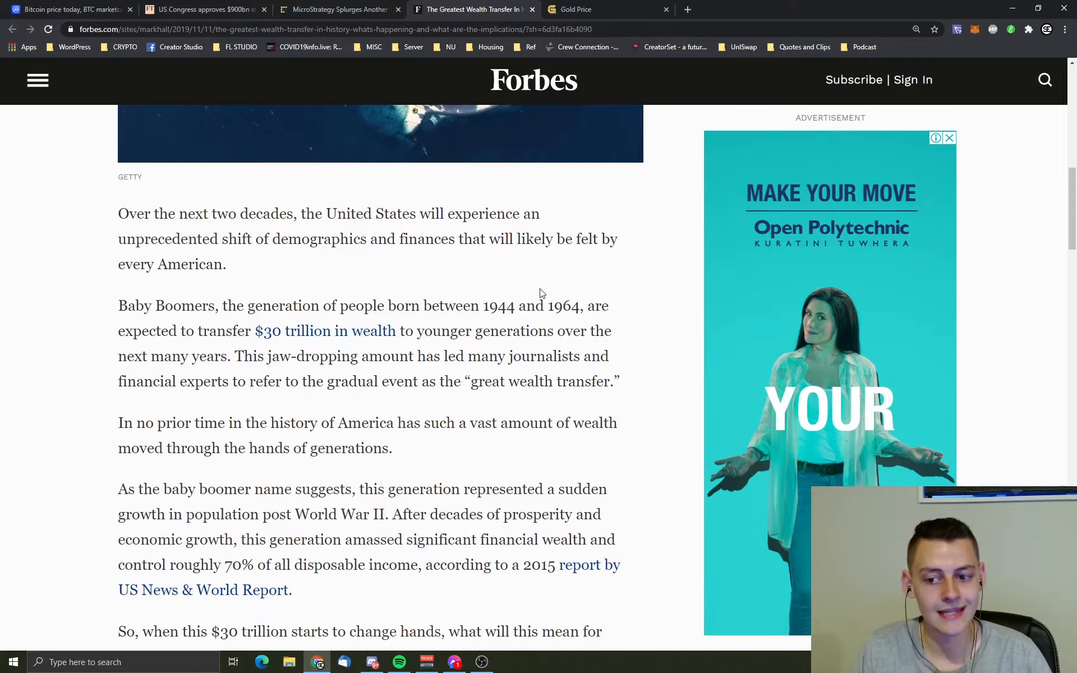
left_click(950, 138)
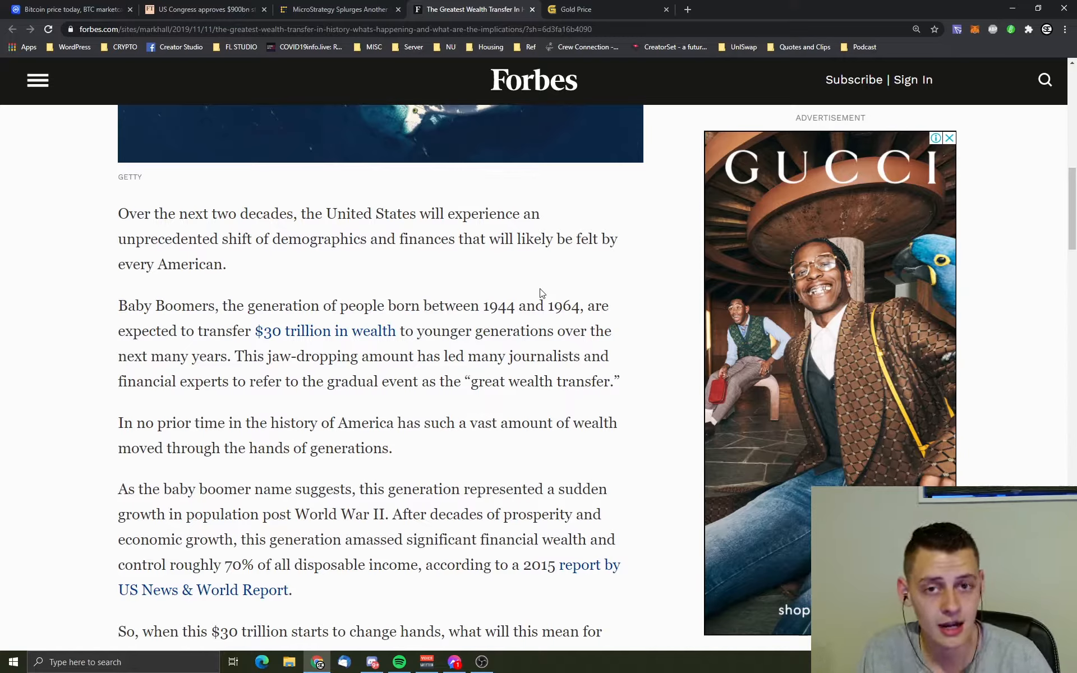
left_click(949, 138)
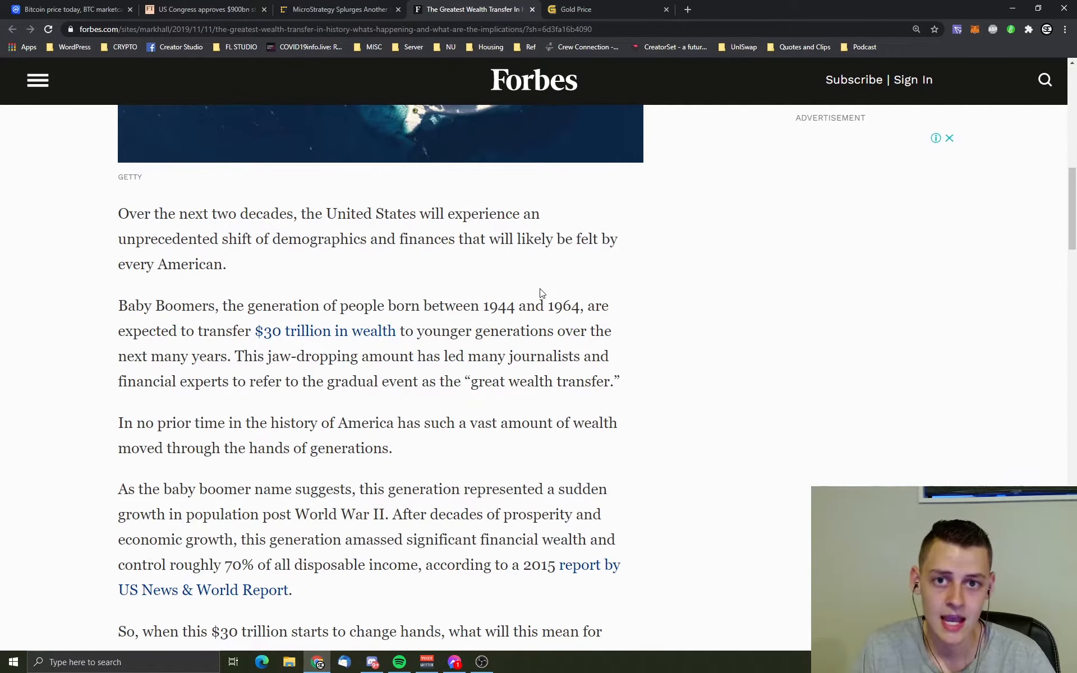
scroll("up", 3)
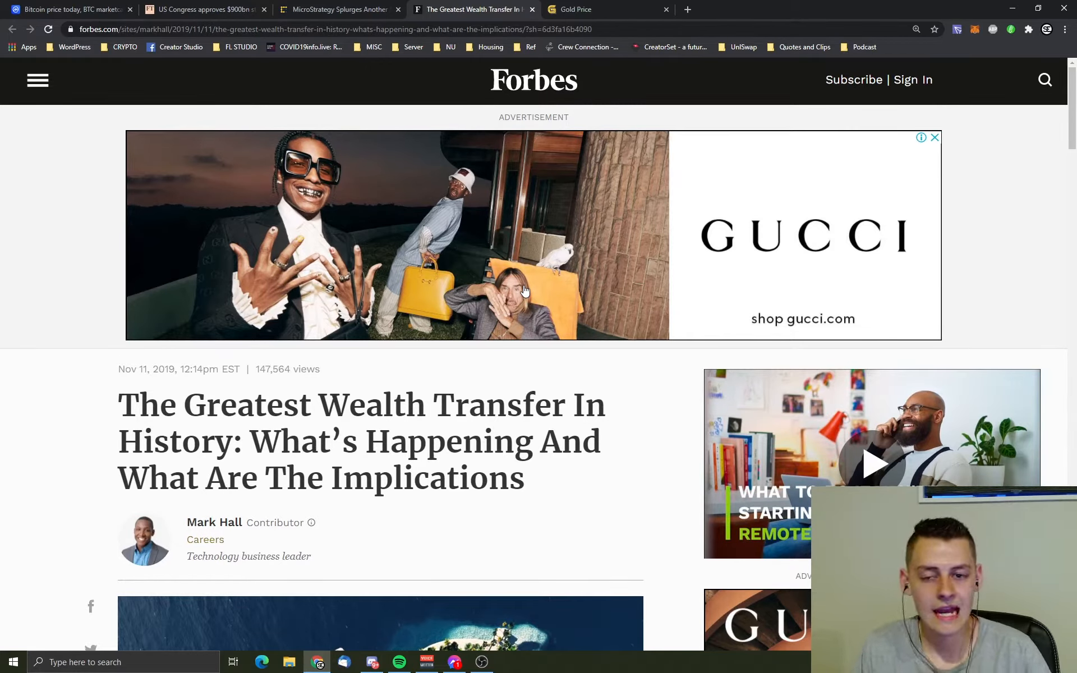
Step: Return to the GoldPrice.org tab, gold now at $1,866.65
left_click(601, 9)
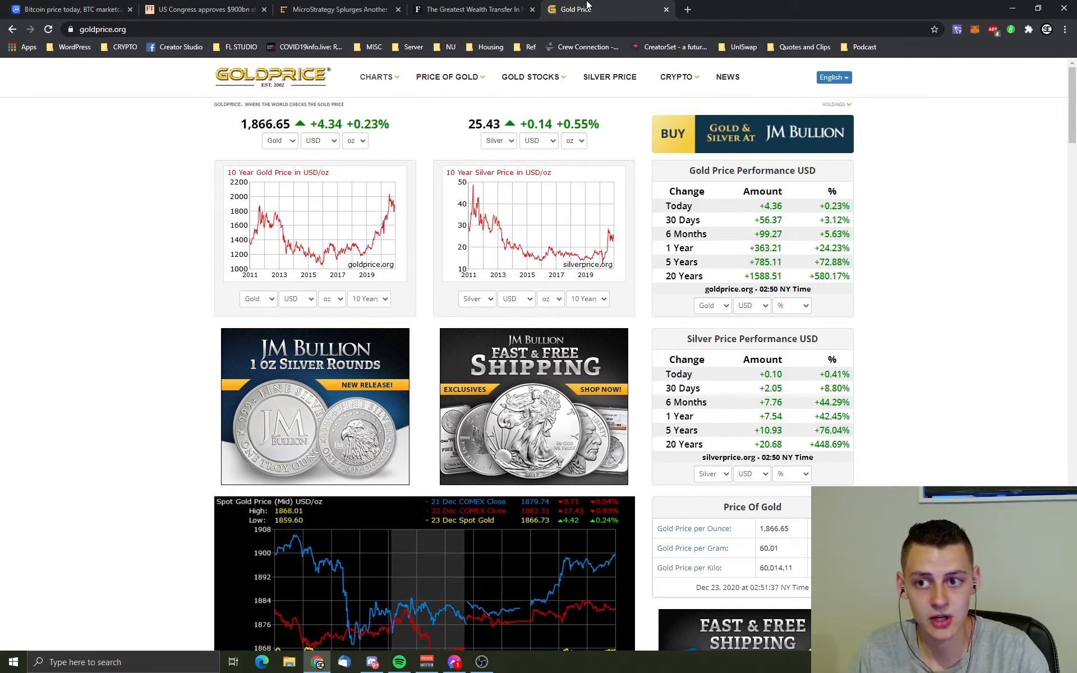
left_click(65, 9)
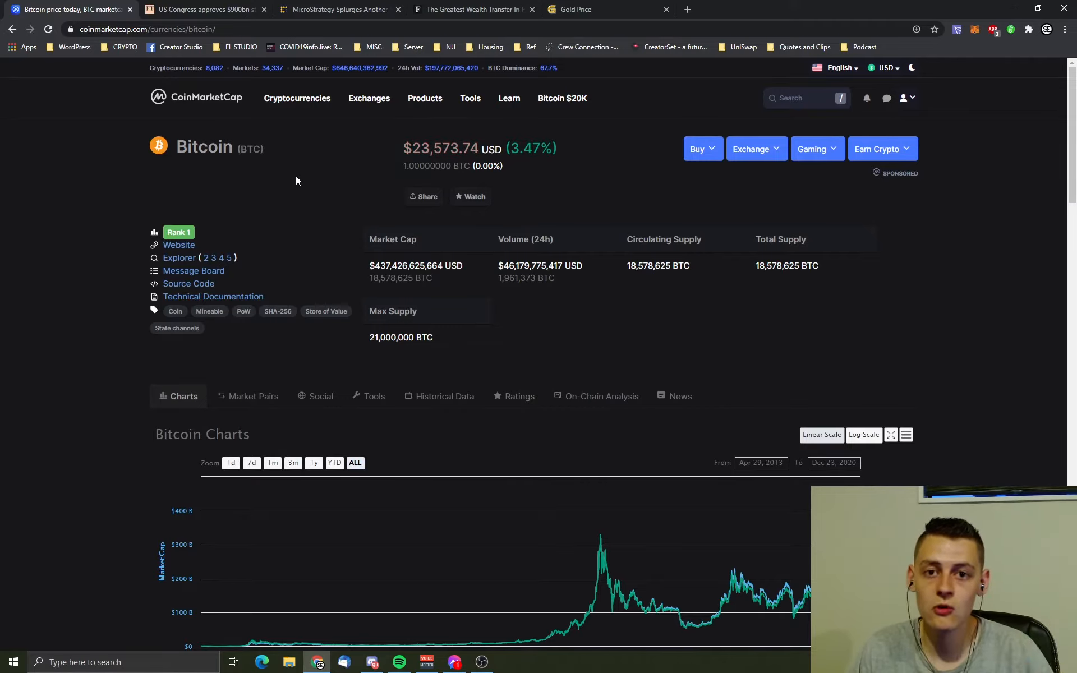
mouse_move(310, 267)
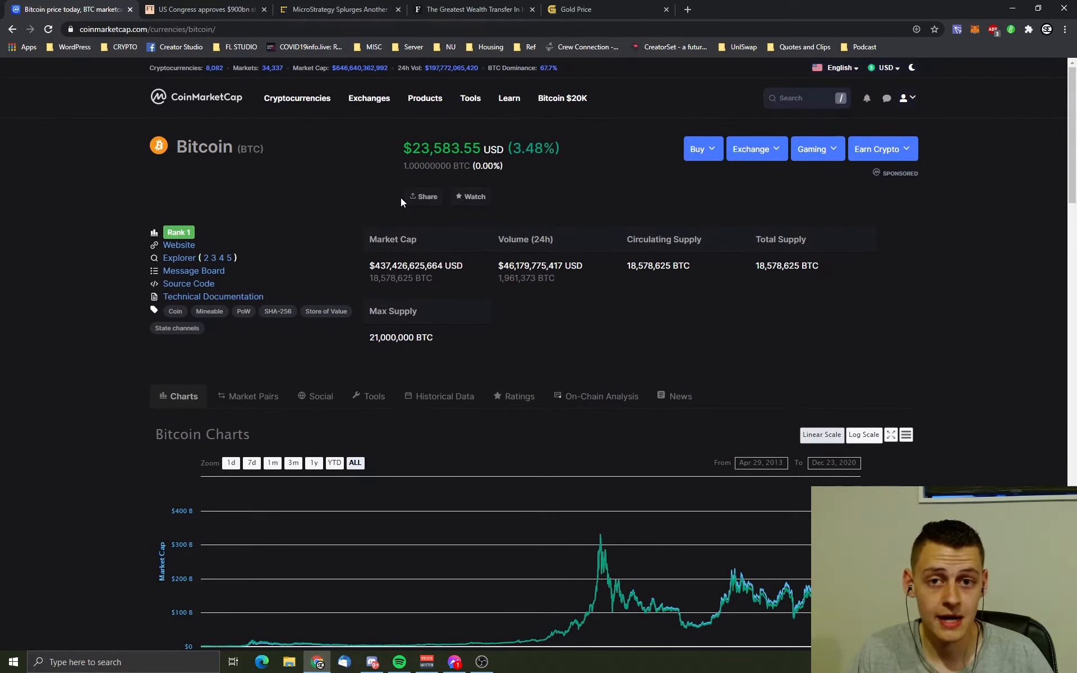
mouse_move(419, 200)
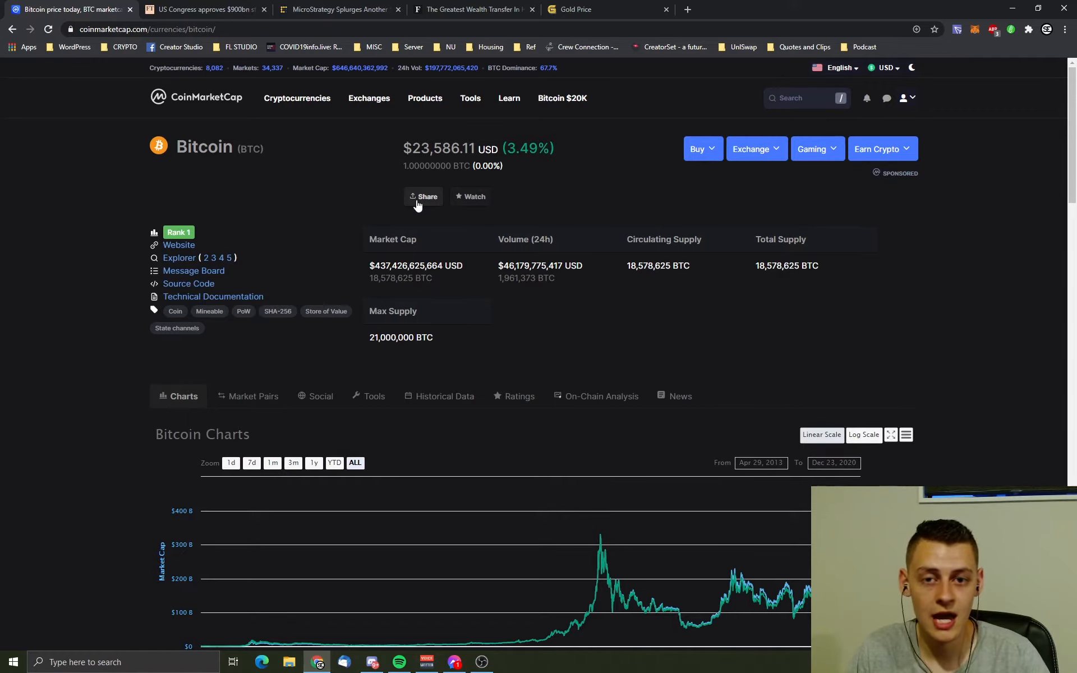
mouse_move(243, 130)
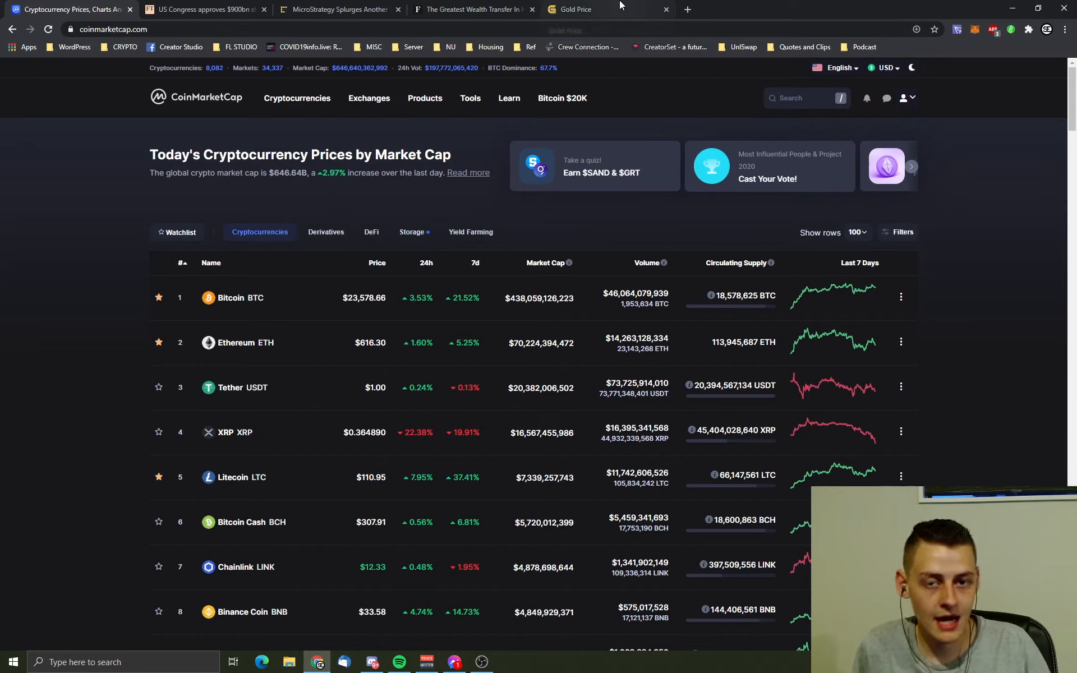
left_click(424, 97)
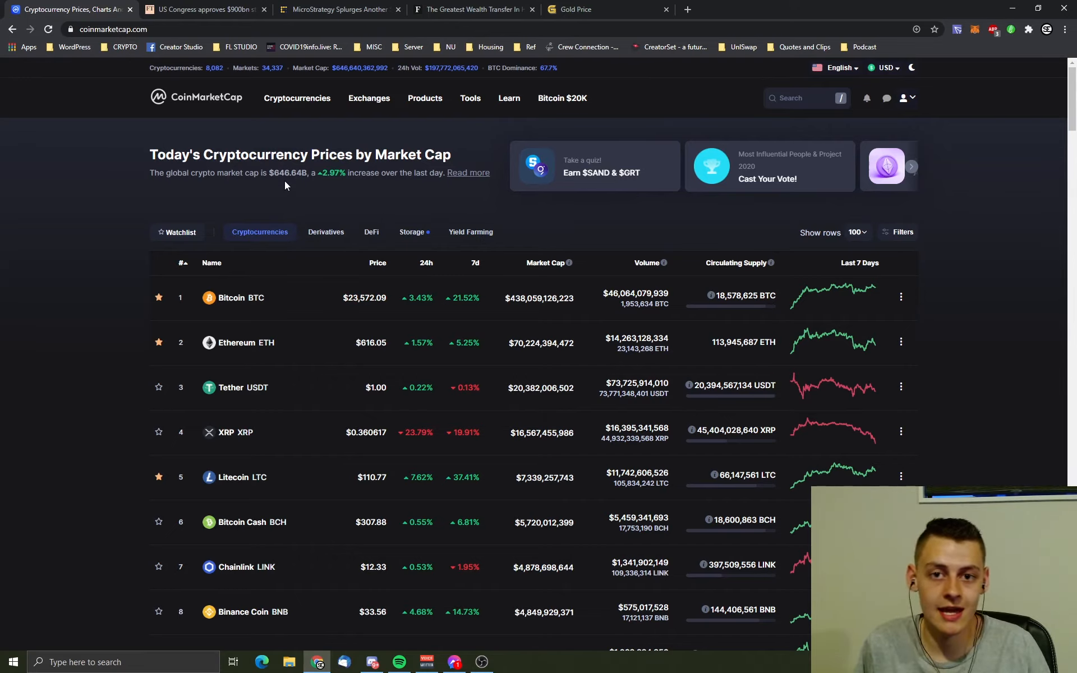
scroll("down", 3)
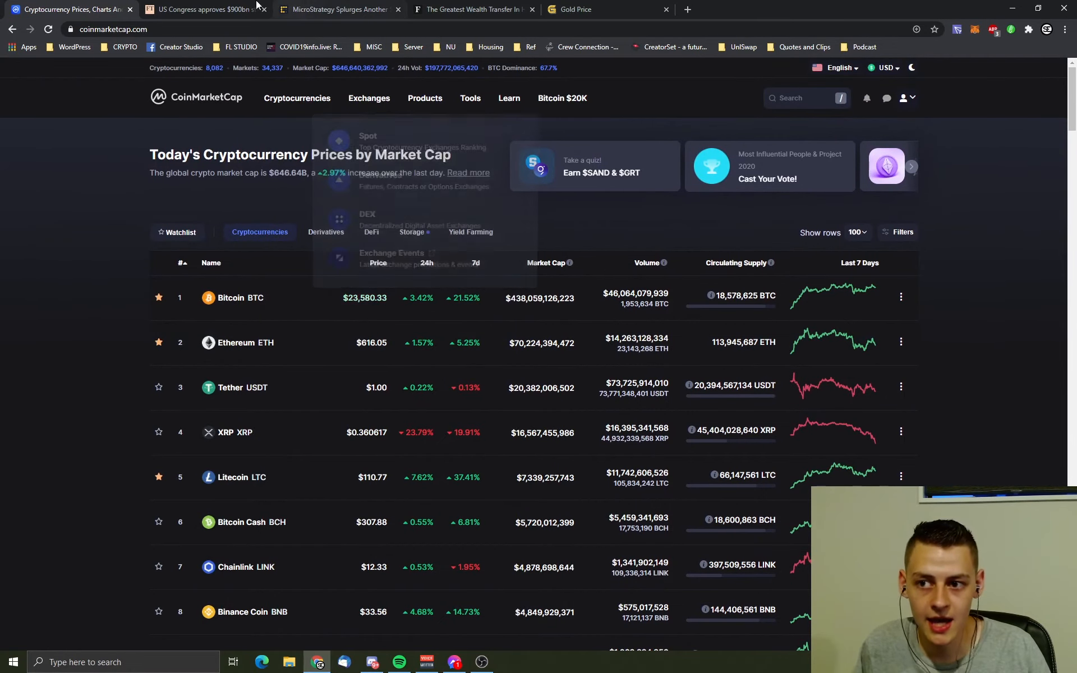
left_click(337, 9)
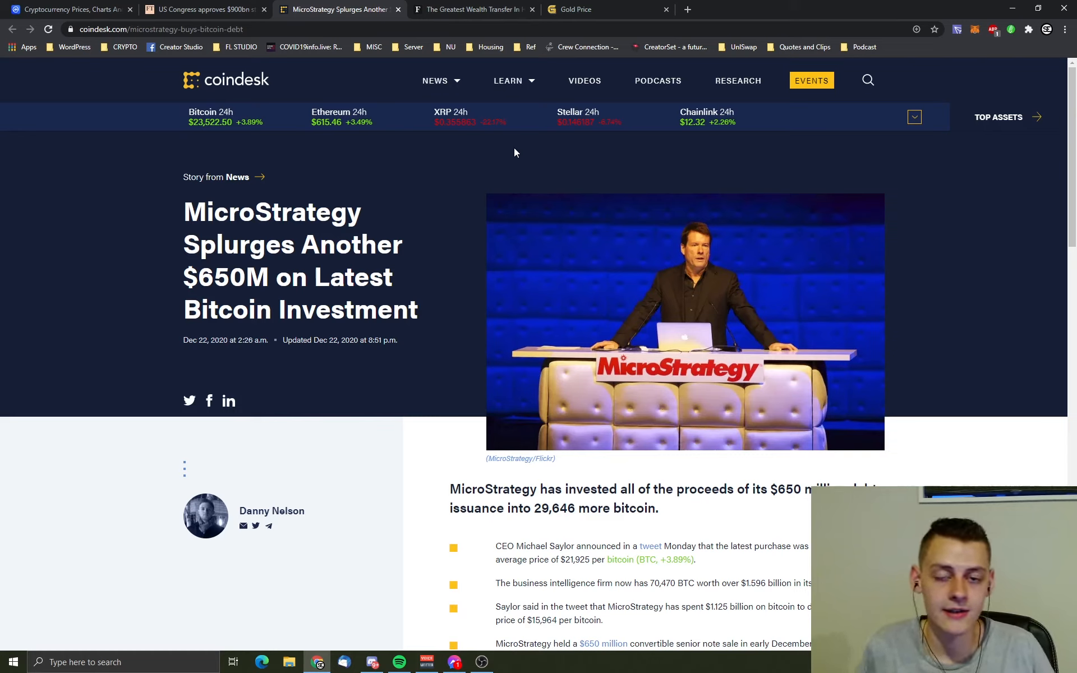
mouse_move(628, 158)
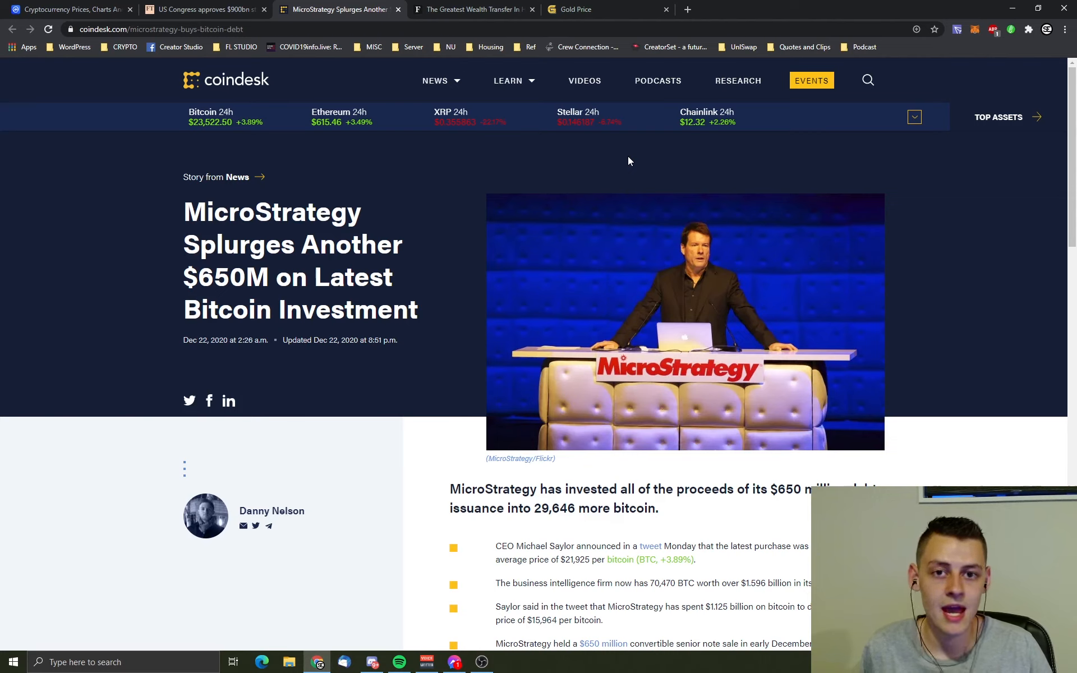
mouse_move(983, 332)
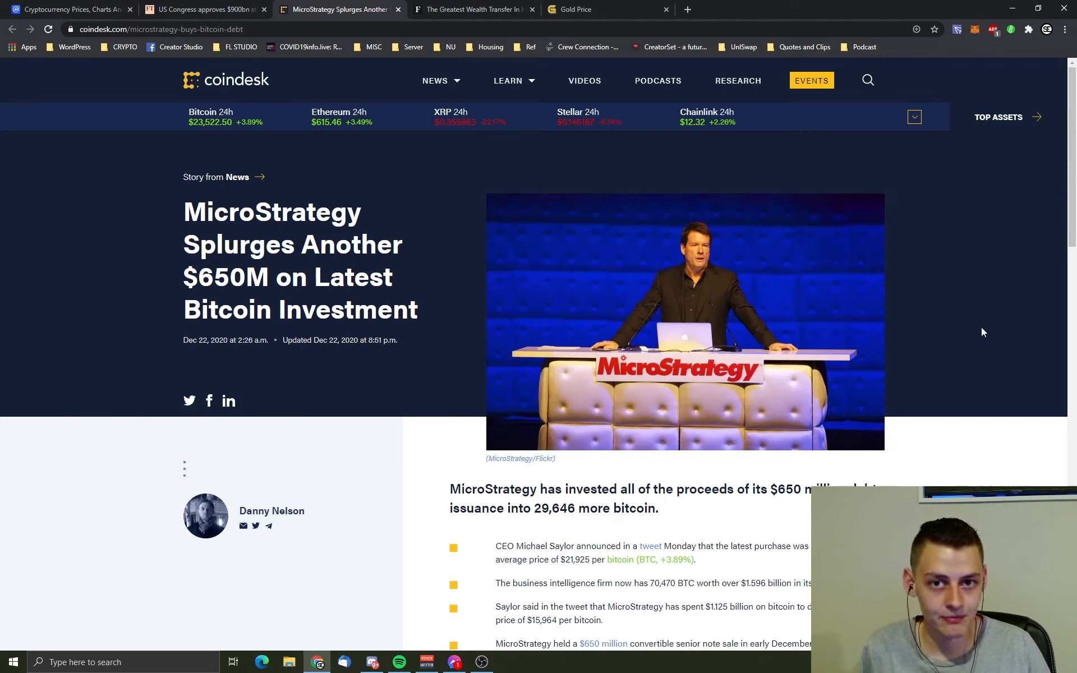
mouse_move(925, 410)
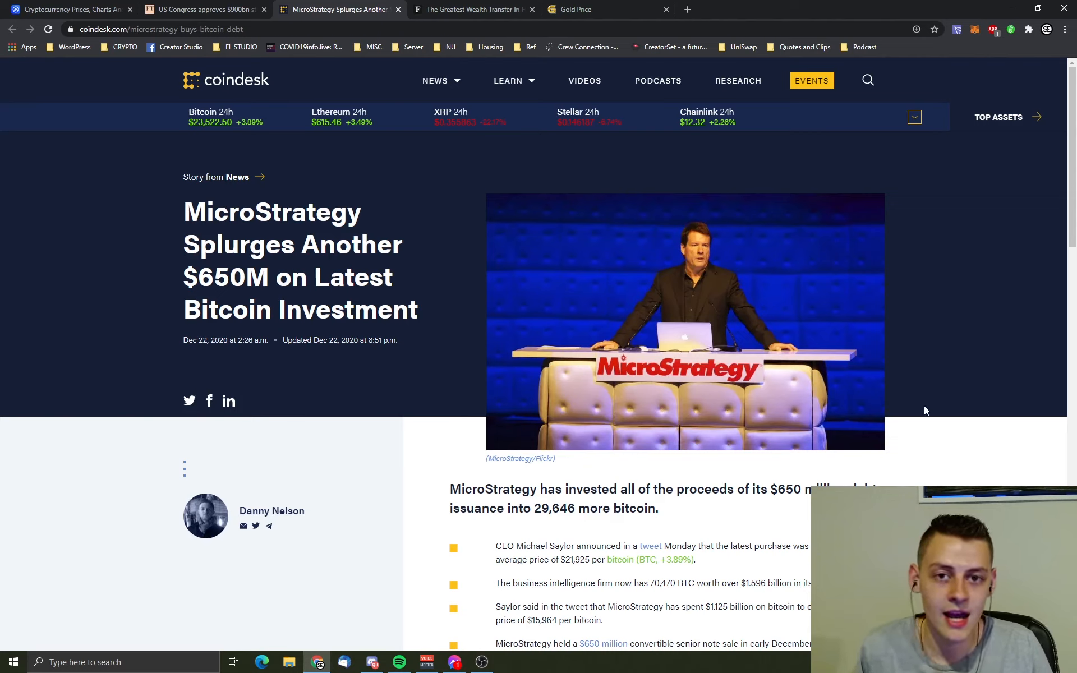
mouse_move(901, 415)
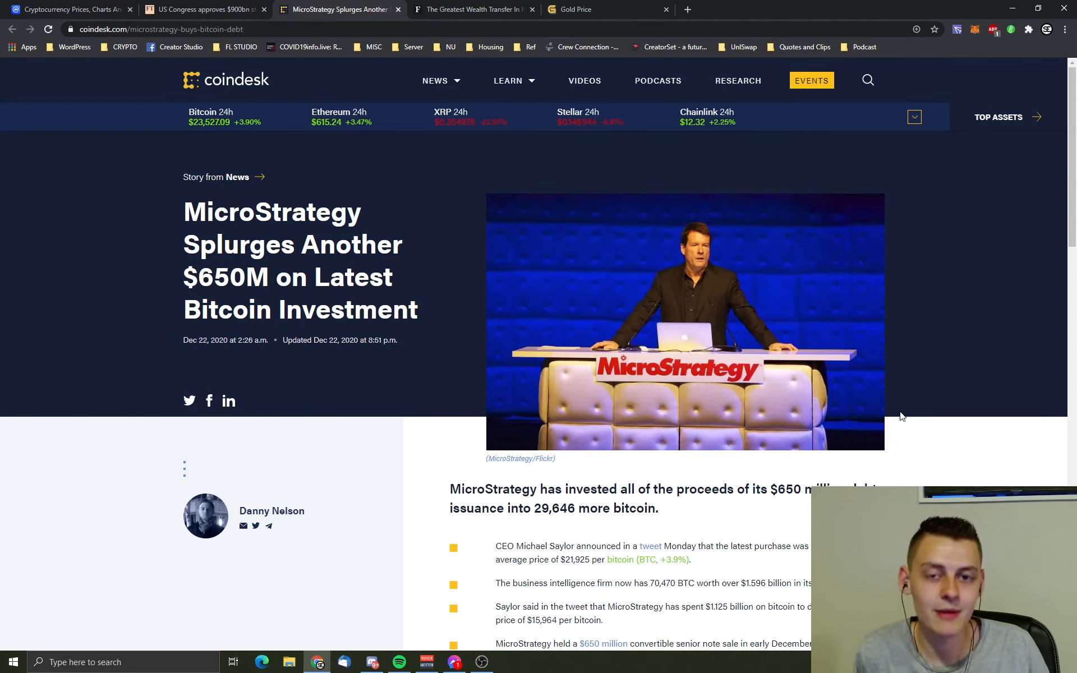